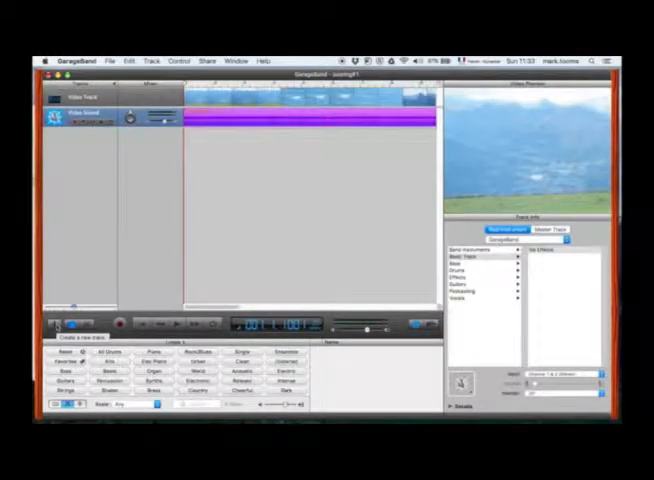
Step: Create a new Software Instrument track and browse an instrument category in the Library
{"action": "left_click", "coordinate": [156, 60]}
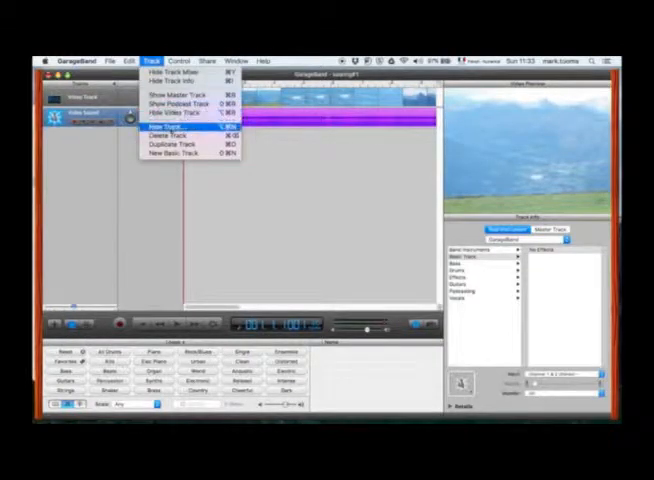
{"action": "left_click", "coordinate": [166, 154]}
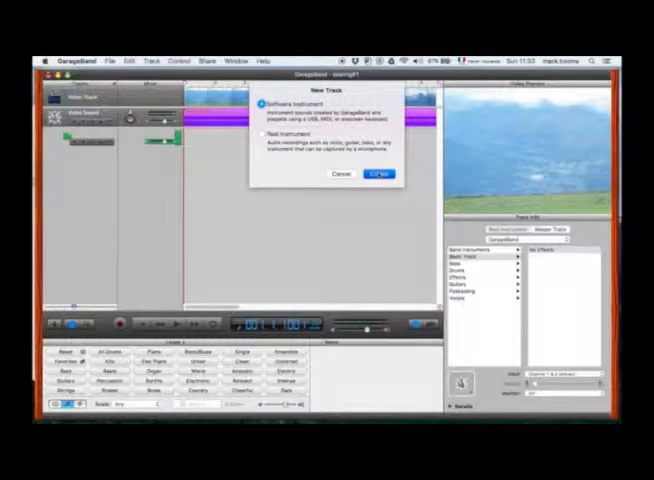
{"action": "left_click", "coordinate": [378, 172]}
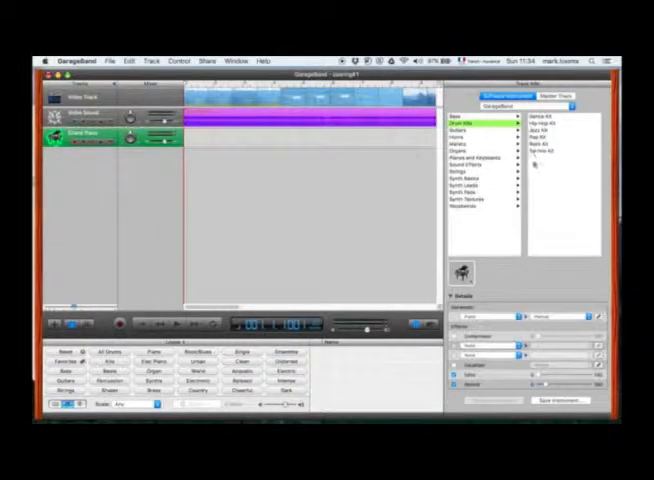
{"action": "left_click", "coordinate": [540, 316]}
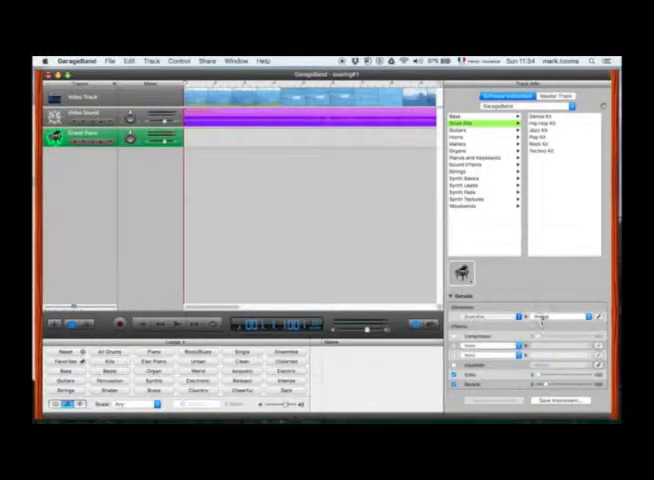
Step: Choose a synth bass patch for the new instrument track from the Library
{"action": "left_click", "coordinate": [536, 316]}
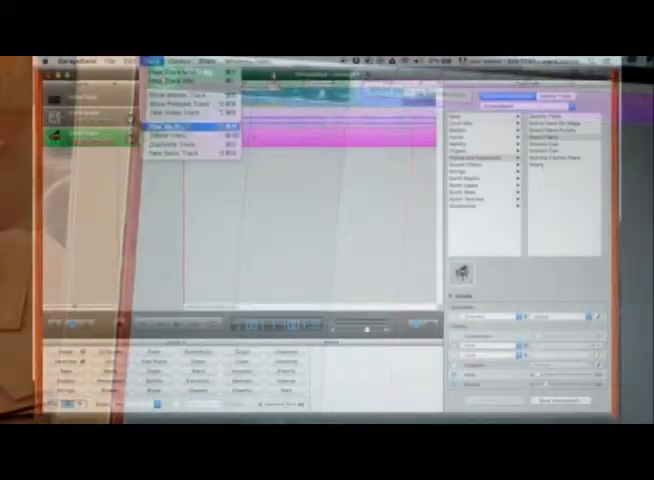
Step: Record the synth bass part on the instrument track alongside the drum region
{"action": "left_click", "coordinate": [172, 124]}
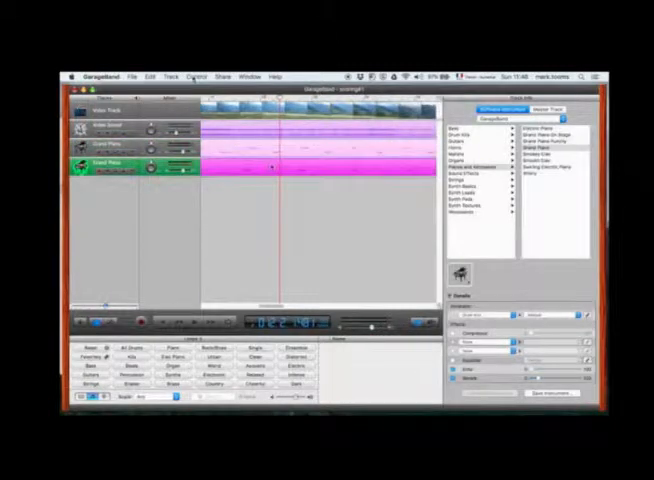
Step: Select the drum and bass regions and split them at the playhead via Edit > Split
{"action": "left_click", "coordinate": [152, 76]}
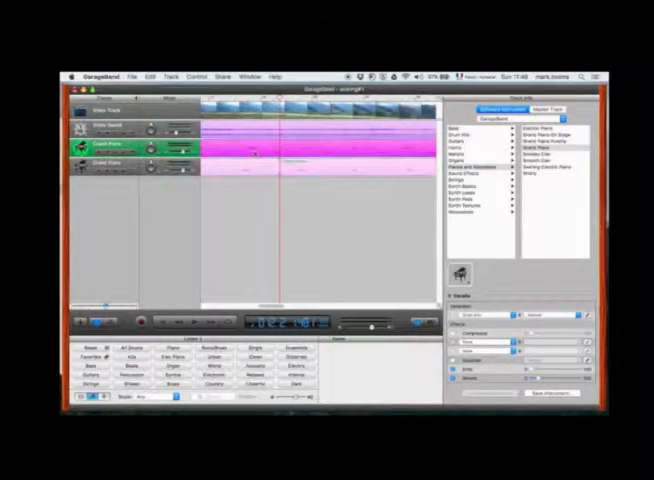
{"action": "left_click", "coordinate": [152, 76]}
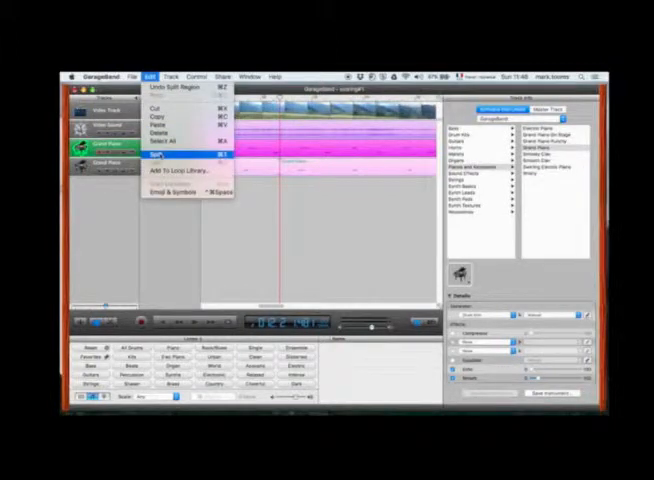
{"action": "left_click", "coordinate": [160, 156]}
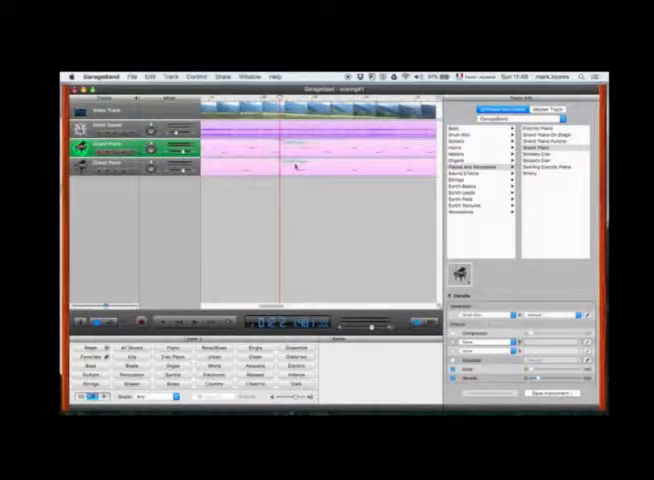